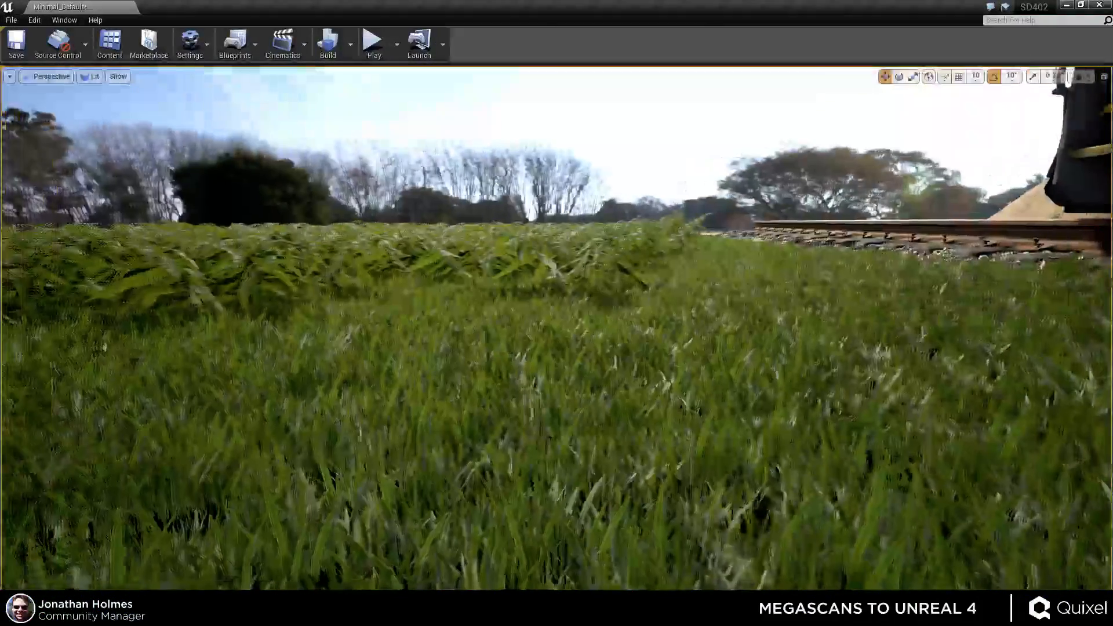
- Show the Materials > Foliage folder in the Content Browser and select Foliage_Master
{"action": "left_click", "coordinate": [108, 44]}
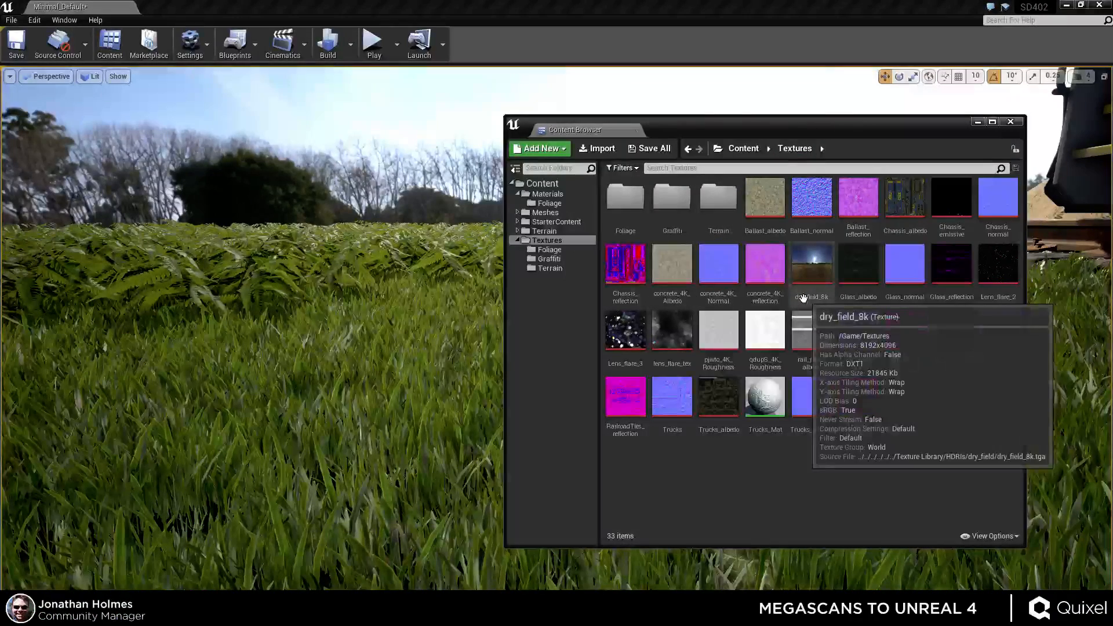
{"action": "mouse_move", "coordinate": [942, 460]}
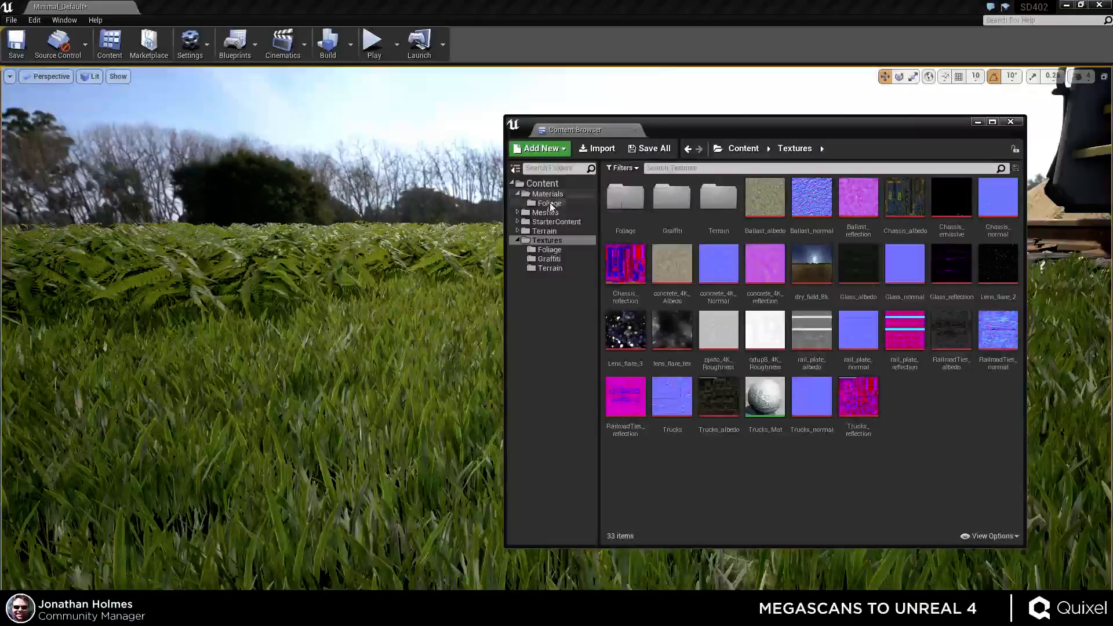
{"action": "left_click", "coordinate": [549, 203]}
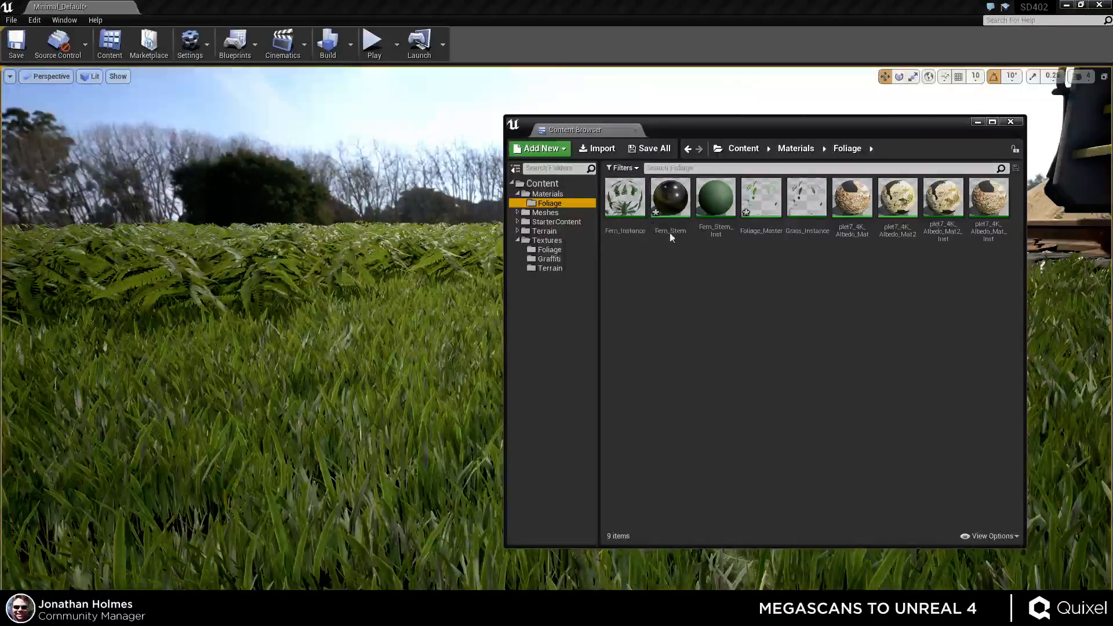
{"action": "left_click", "coordinate": [760, 197]}
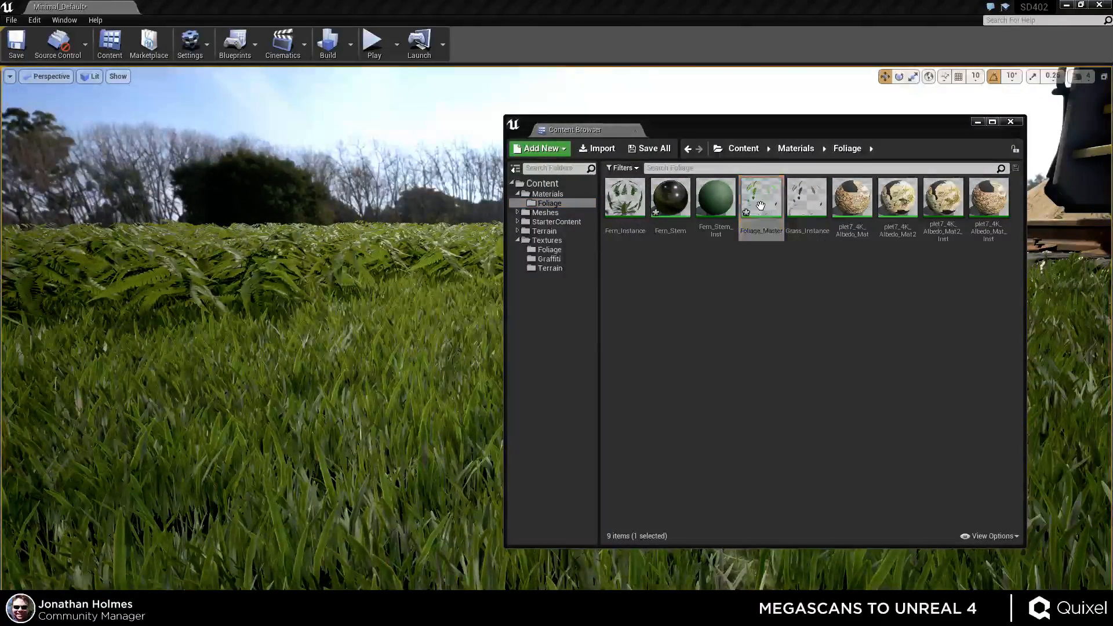
- Open Foliage_Master in the Material Editor, zoom the graph and inspect the FuzzyShadingGrass node
{"action": "double_click", "coordinate": [760, 197]}
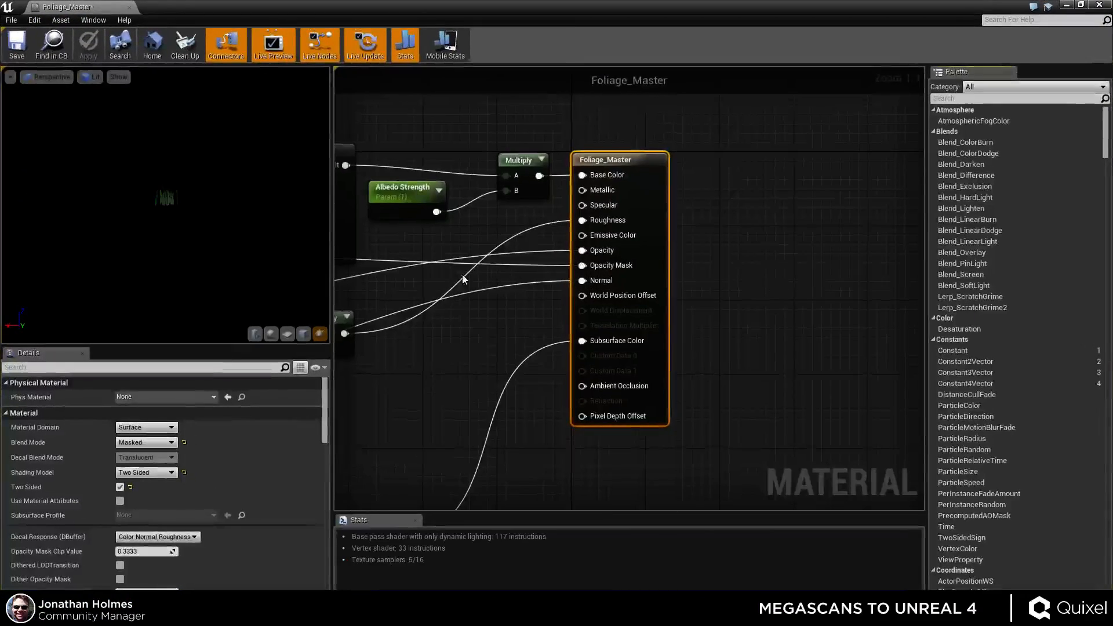
{"action": "scroll", "scroll_direction": "down", "scroll_amount": 3}
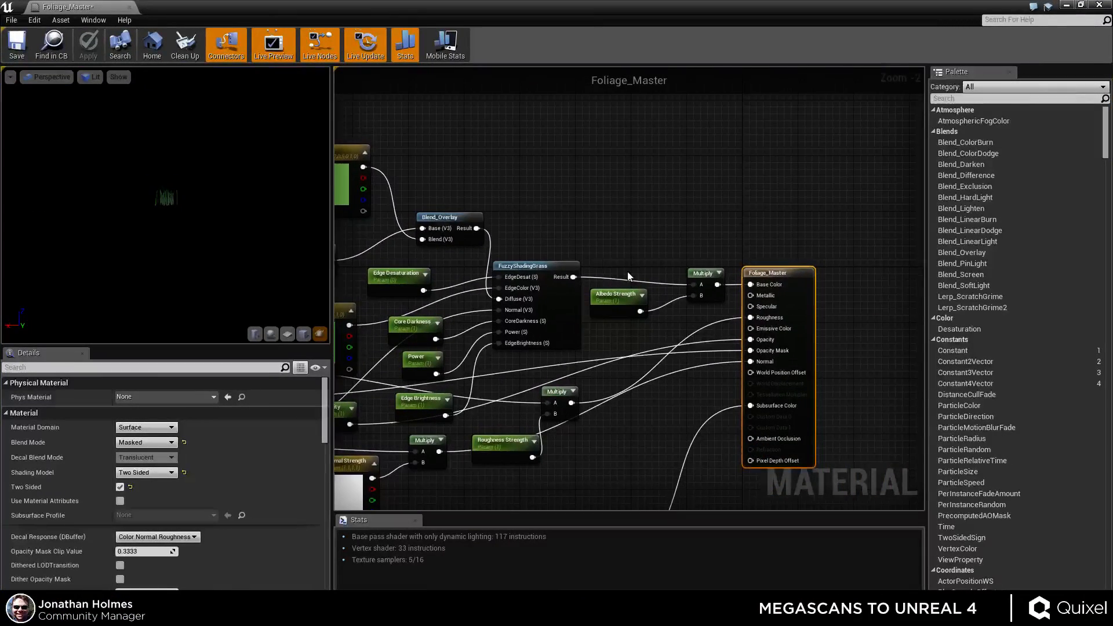
{"action": "scroll", "scroll_direction": "down", "scroll_amount": 3}
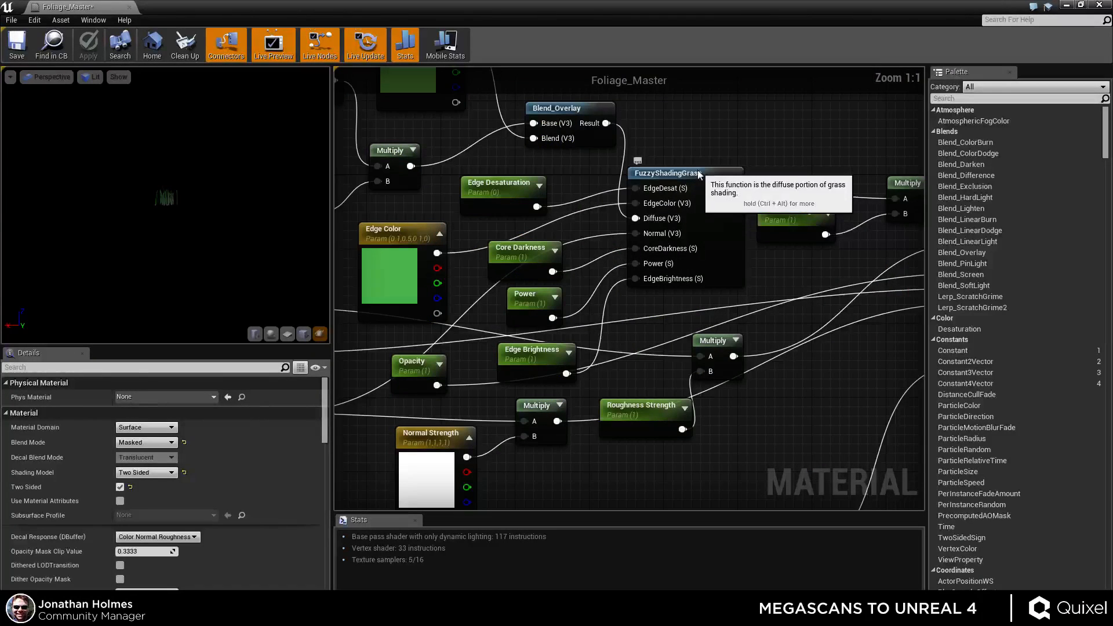
{"action": "left_click", "coordinate": [533, 298]}
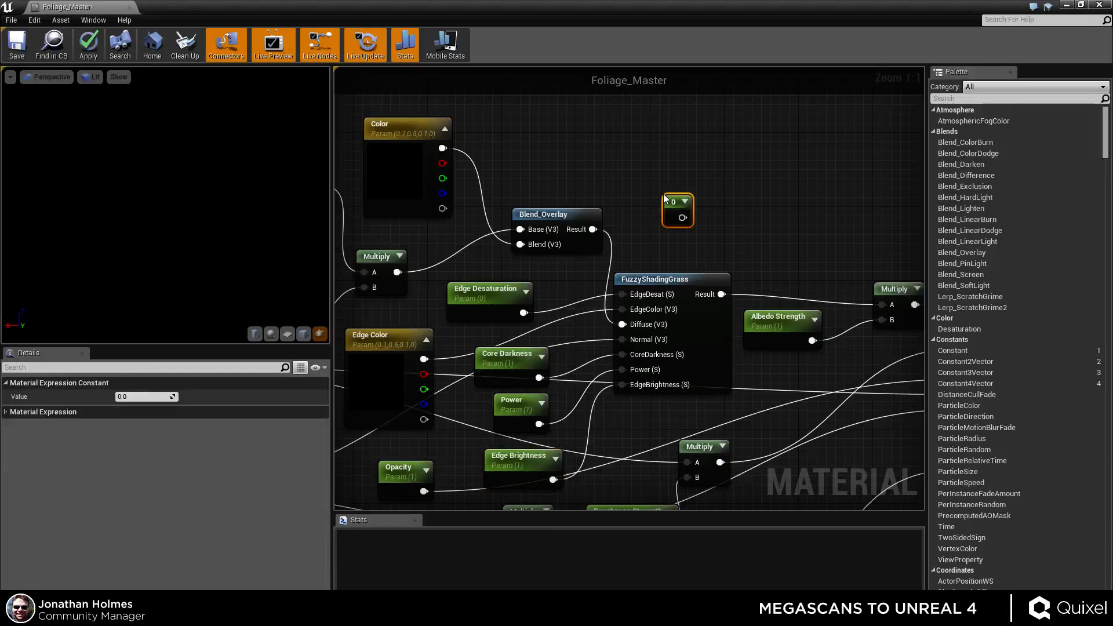
- Try converting the constant to a parameter, close the Material Editor, and select Fern_Instance
{"action": "left_click", "coordinate": [678, 210]}
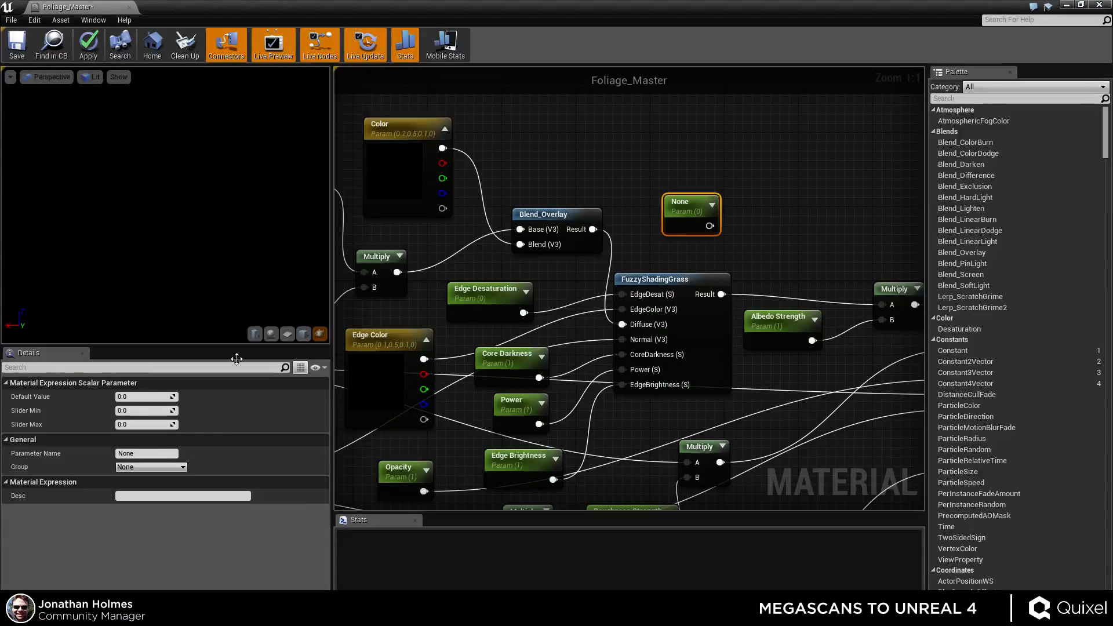
{"action": "type", "text": "This is"}
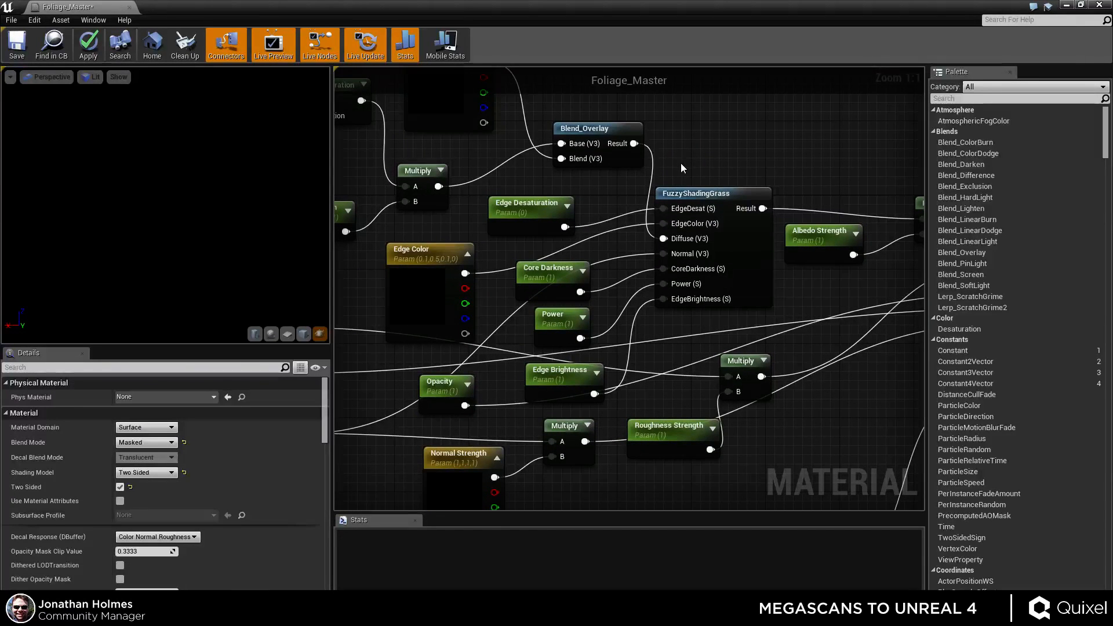
{"action": "left_click", "coordinate": [87, 45]}
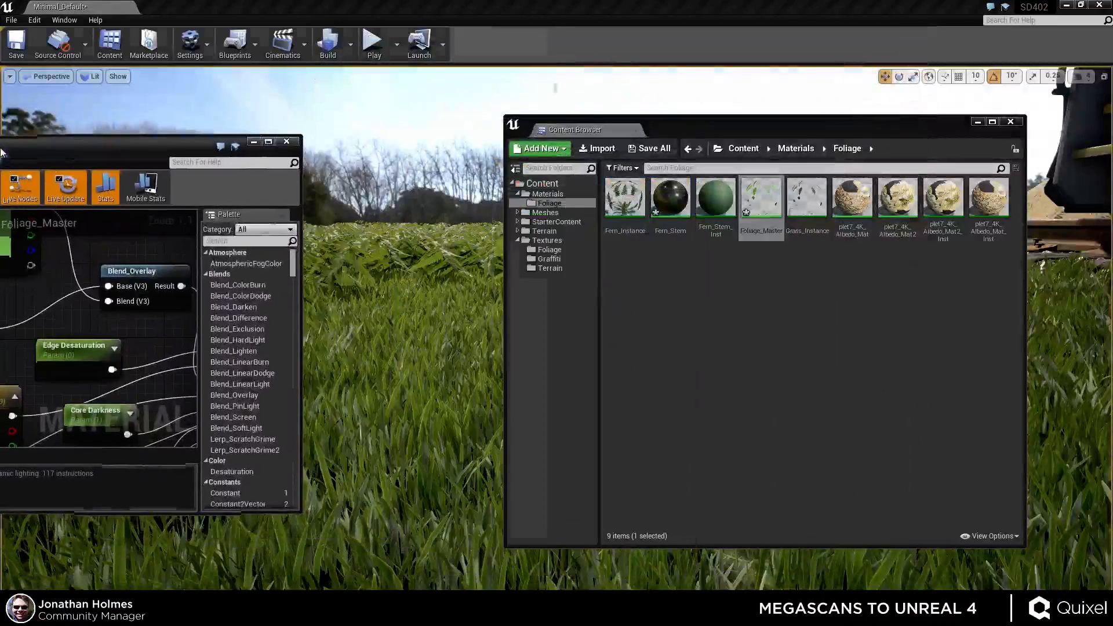
{"action": "left_click", "coordinate": [286, 140]}
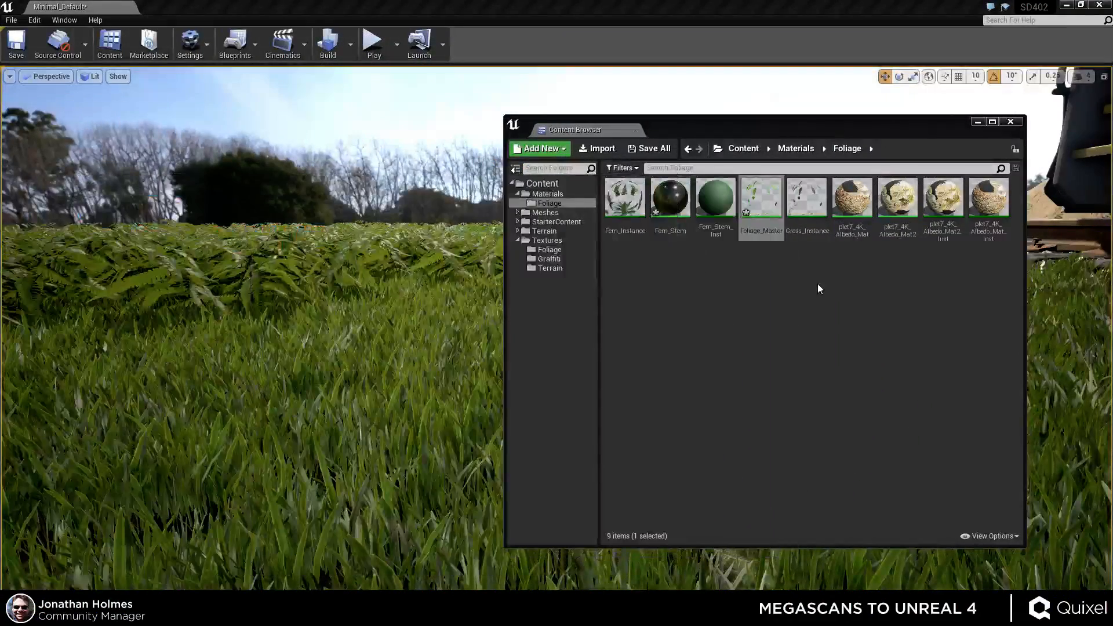
{"action": "mouse_move", "coordinate": [807, 213]}
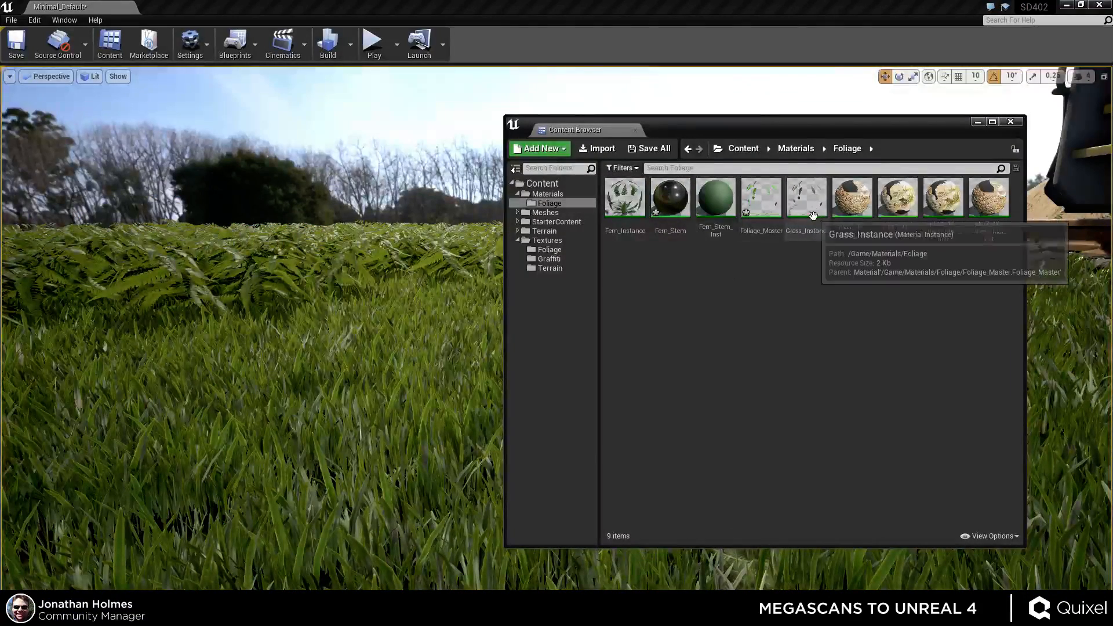
{"action": "left_click", "coordinate": [625, 197]}
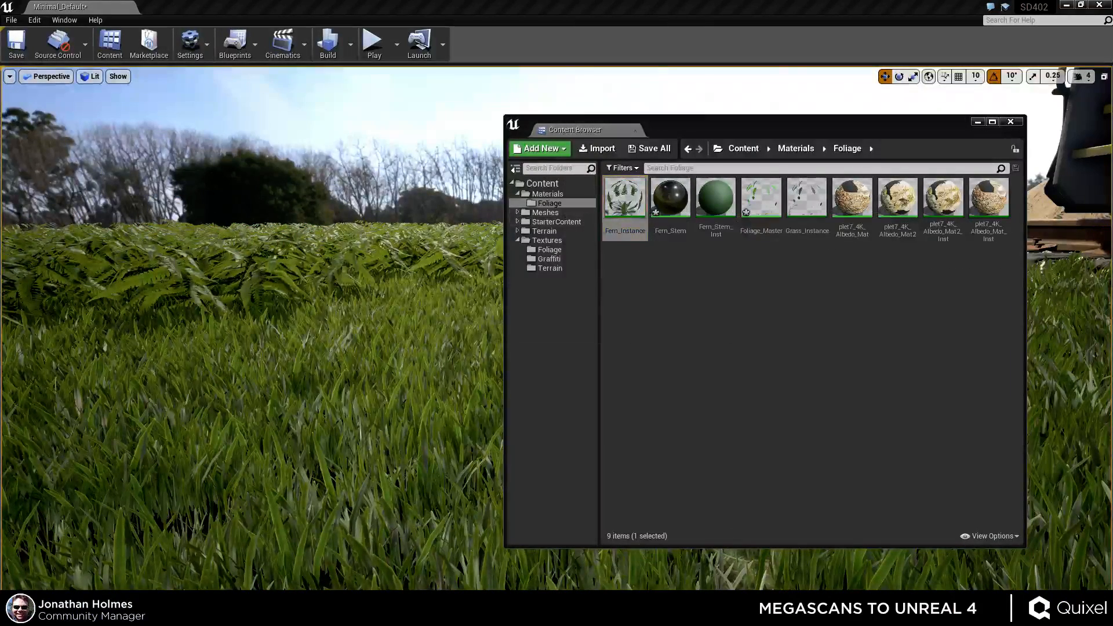
- Open Fern_Instance and enter 1.0 for Normal Strength on R, G, B and A
{"action": "double_click", "coordinate": [624, 197]}
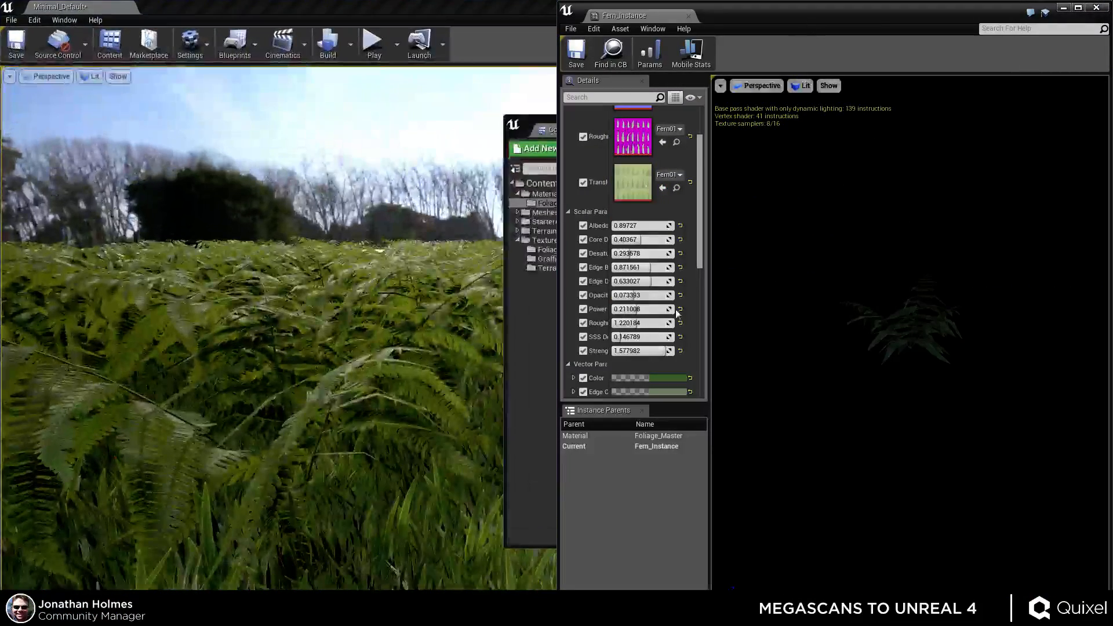
{"action": "scroll", "scroll_direction": "down", "scroll_amount": 3}
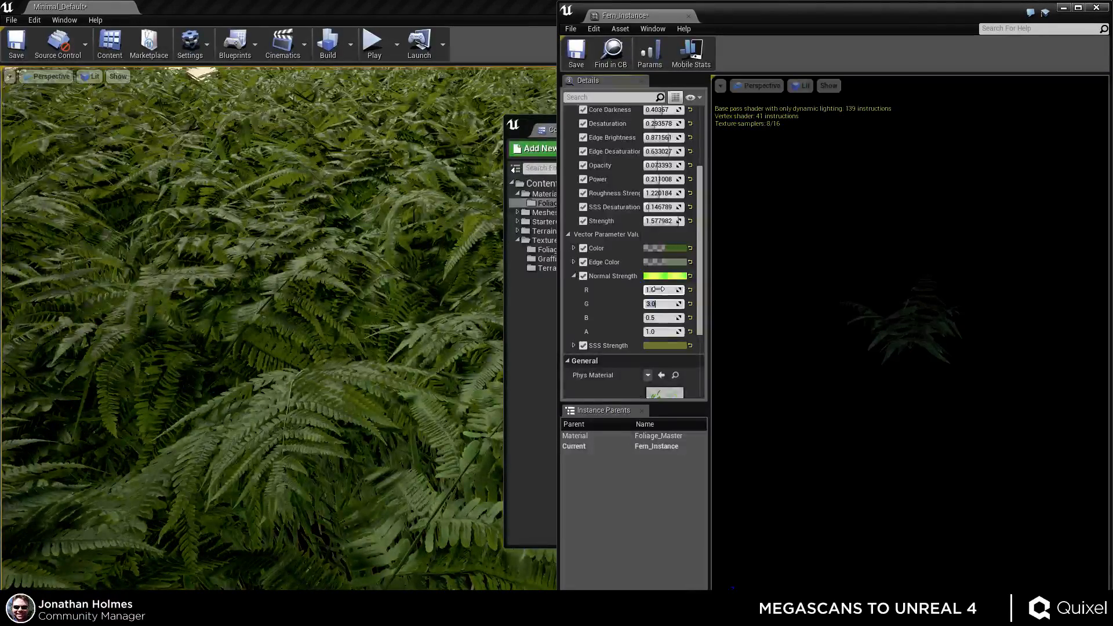
{"action": "type", "text": "1.0"}
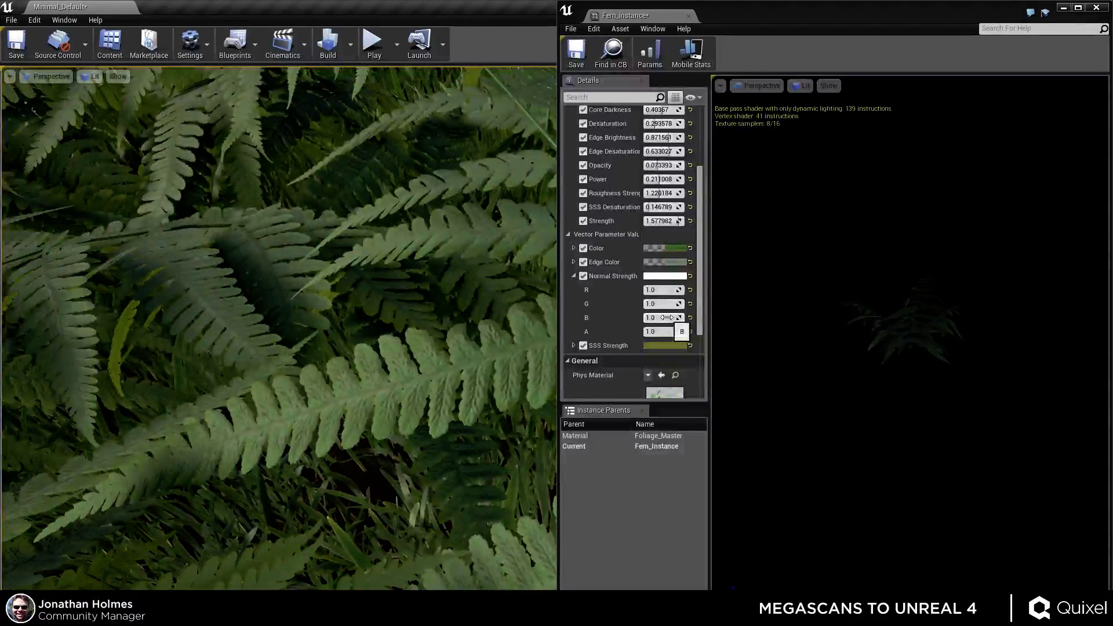
- Move the Fern_Instance editor aside to enlarge the viewport and view ferns from below
{"action": "left_click", "coordinate": [661, 317]}
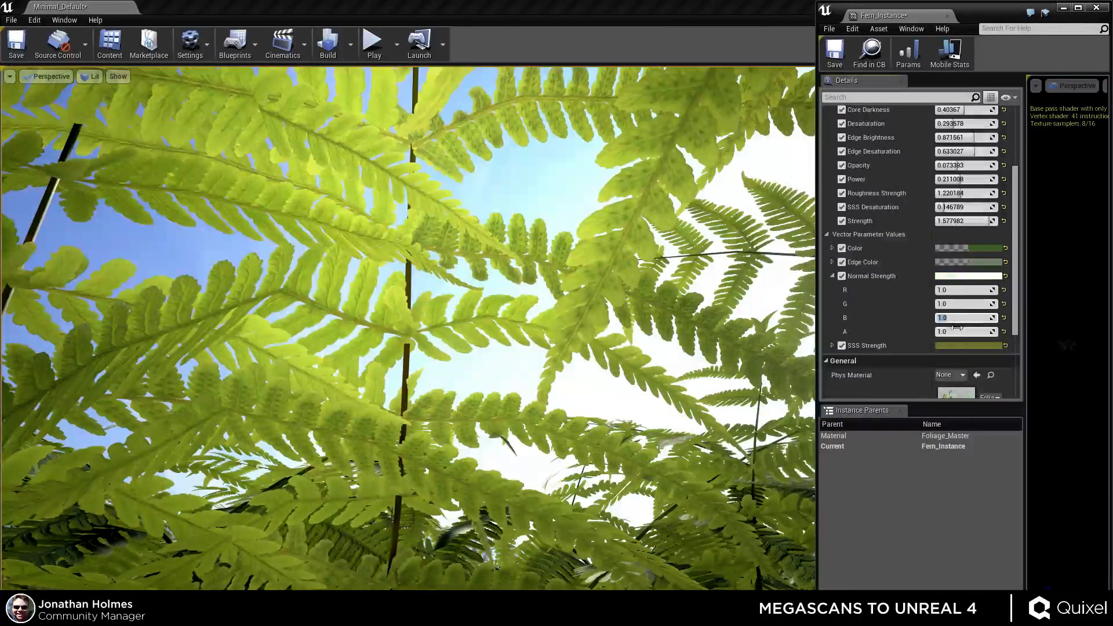
- Test Normal Strength 45.0, then settle on R 3.0, G 3.0 and B 0.75
{"action": "type", "text": "45.0"}
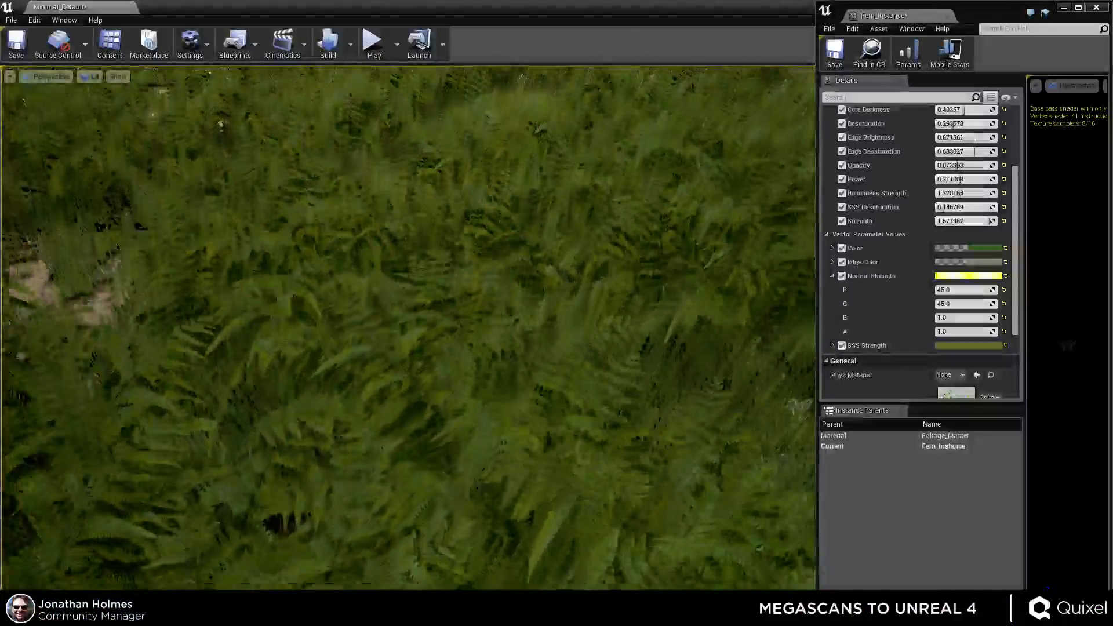
{"action": "type", "text": "3.0"}
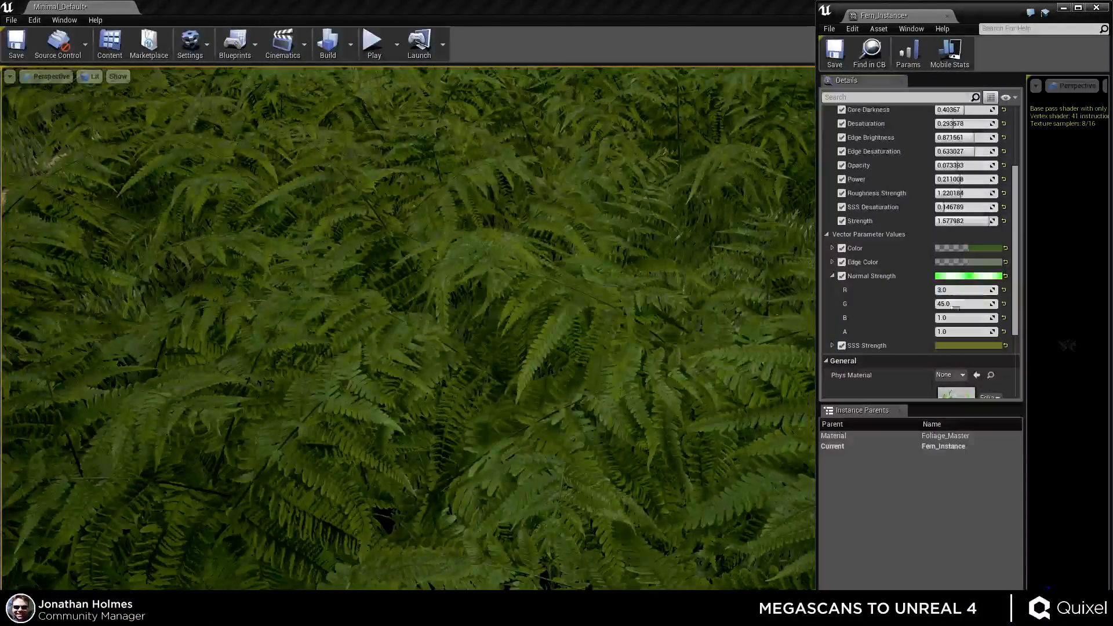
{"action": "type", "text": "3.0"}
{"action": "left_click", "coordinate": [965, 317]}
{"action": "type", "text": "0.75"}
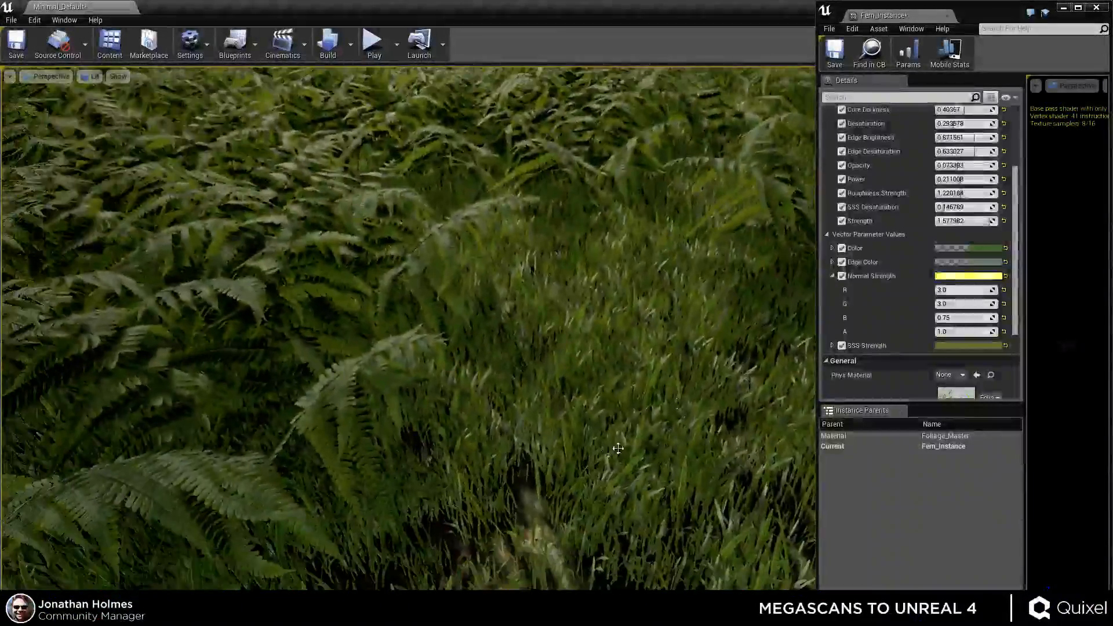
{"action": "type", "text": "8.702214"}
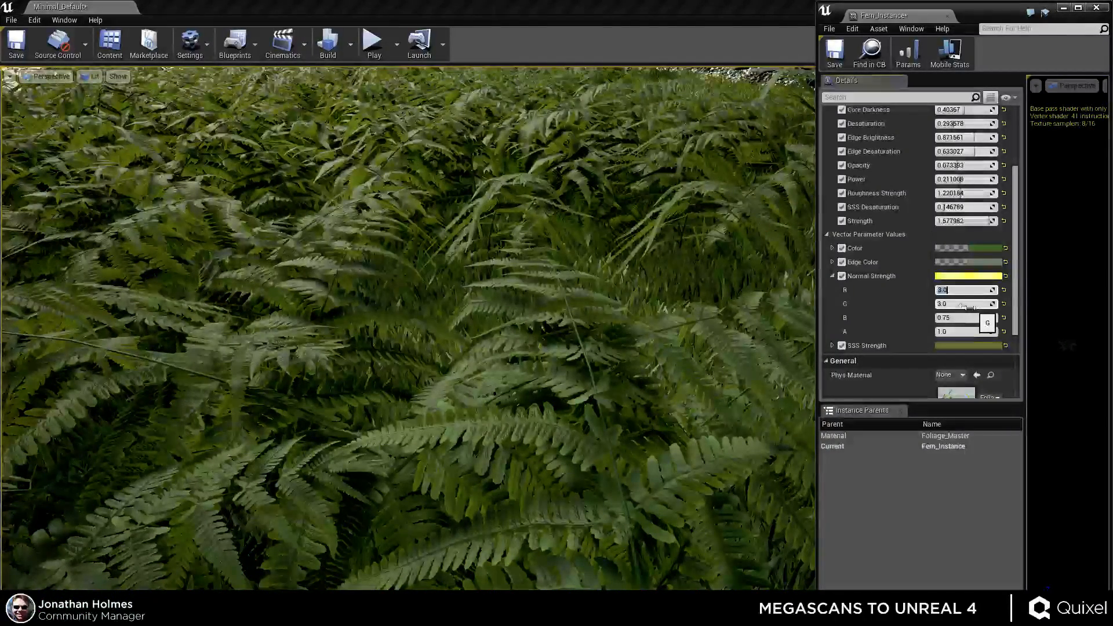
- Test 90.0 for Normal Strength R, then set it back to 3.0
{"action": "type", "text": "90.0"}
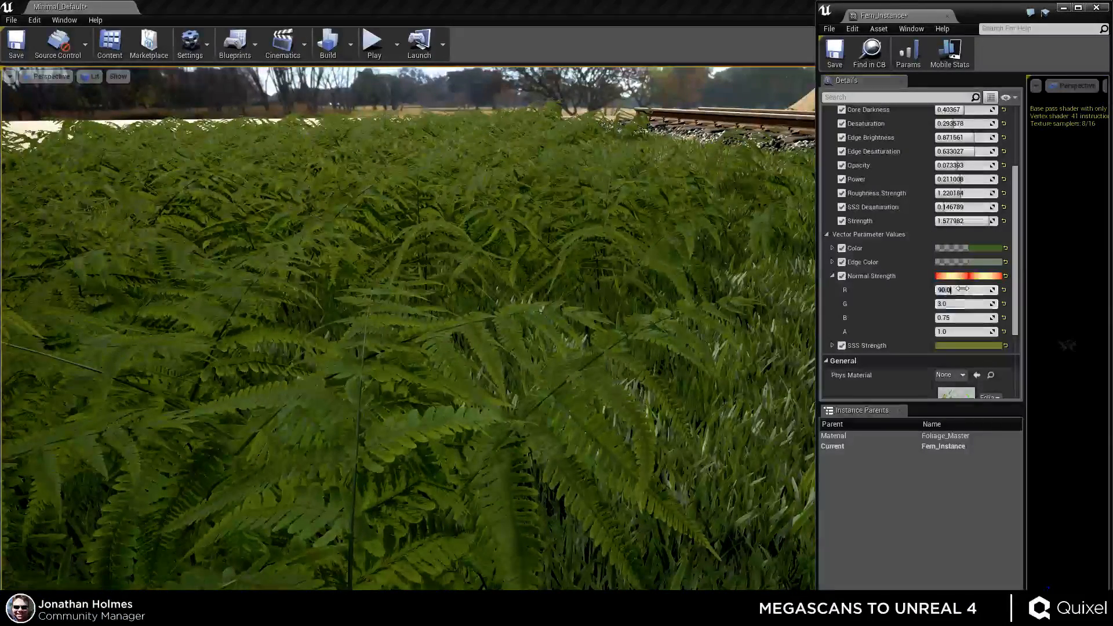
{"action": "type", "text": "3.0"}
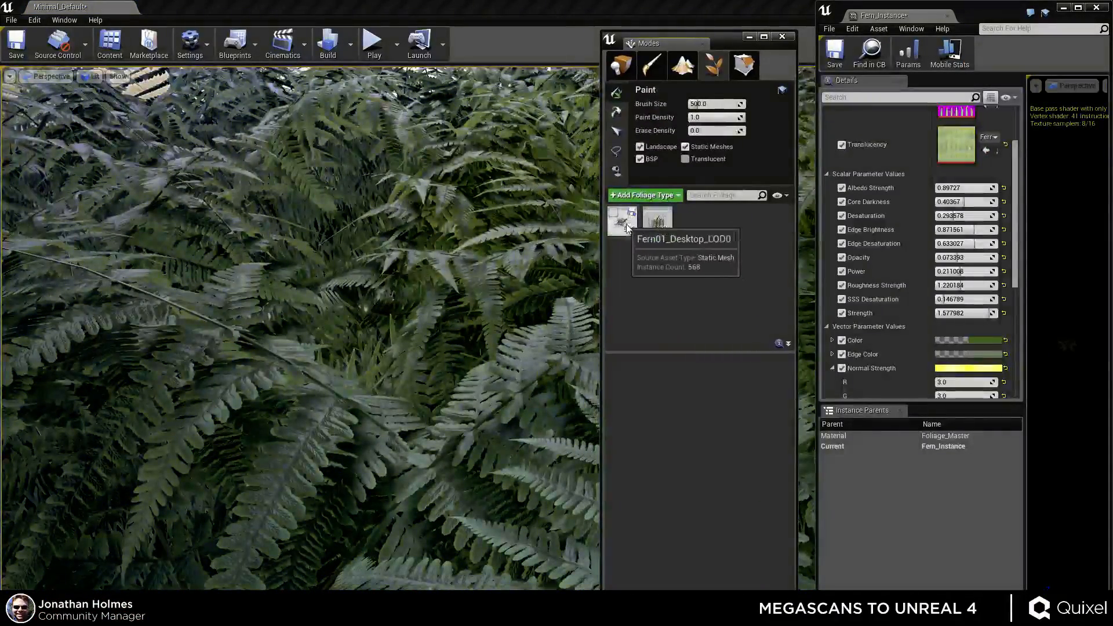
{"action": "left_click", "coordinate": [620, 221]}
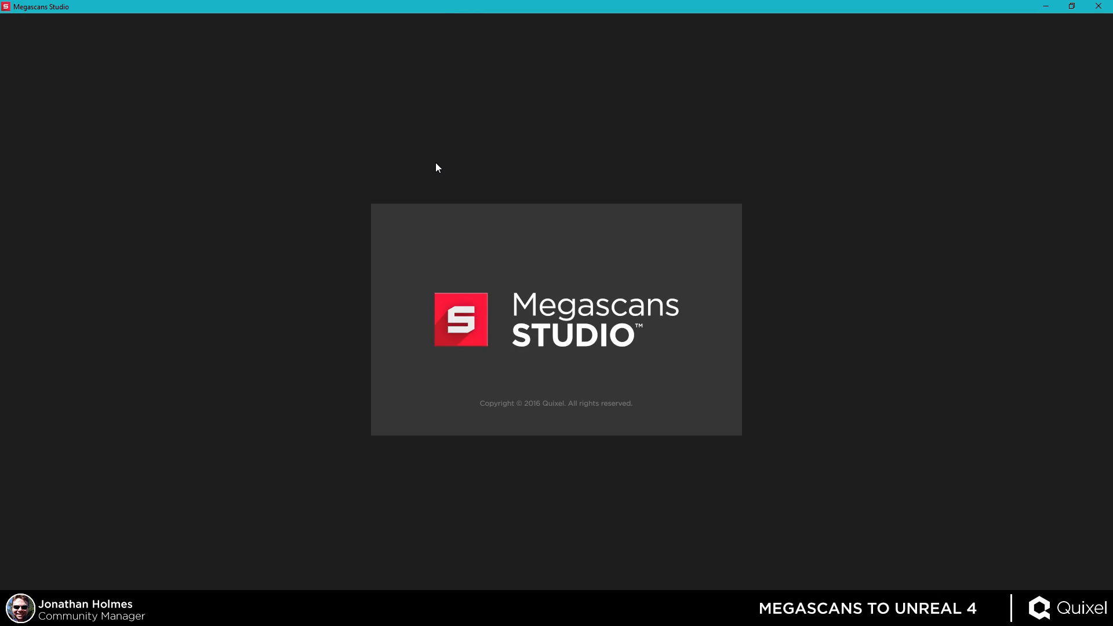
{"action": "mouse_move", "coordinate": [426, 170]}
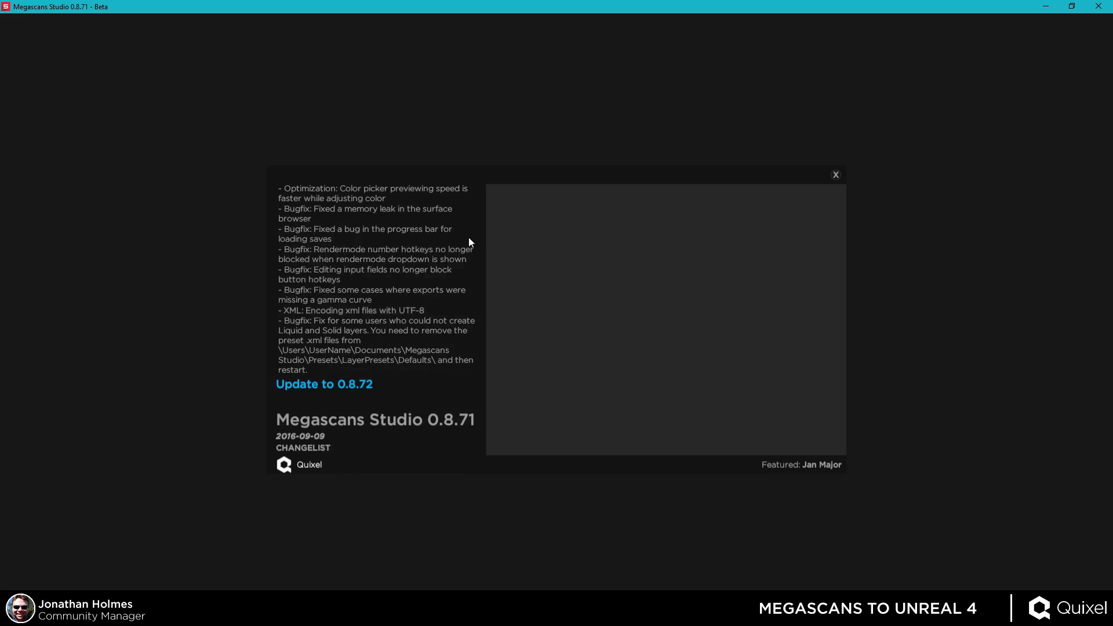
- Dismiss the Megascans Studio changelog notice and close the projects list to reveal the scene
{"action": "left_click", "coordinate": [835, 175]}
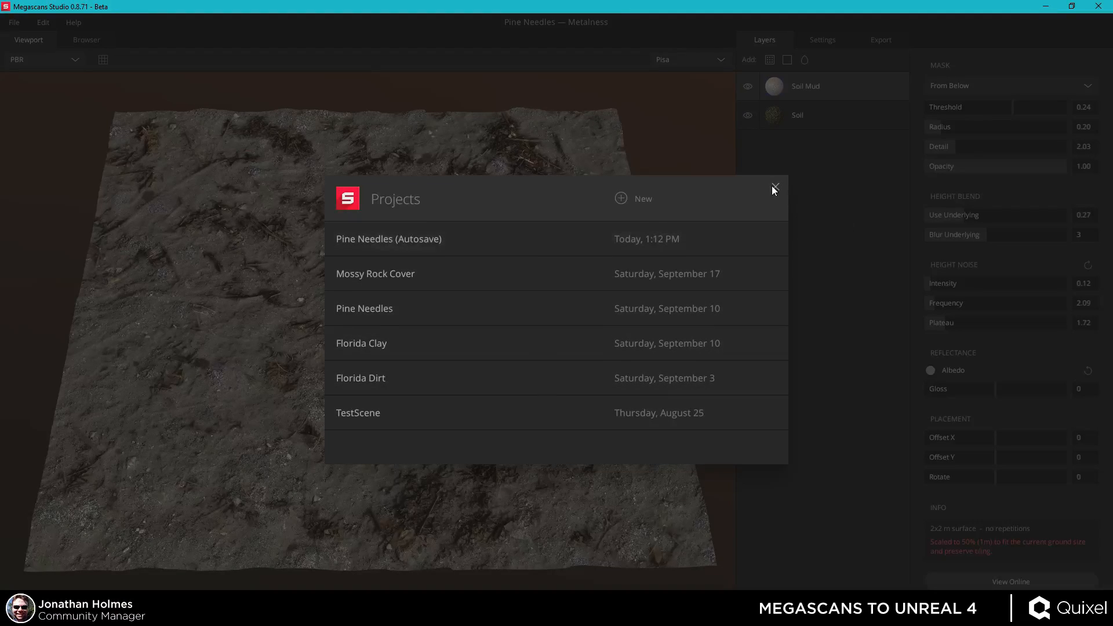
{"action": "left_click", "coordinate": [774, 186]}
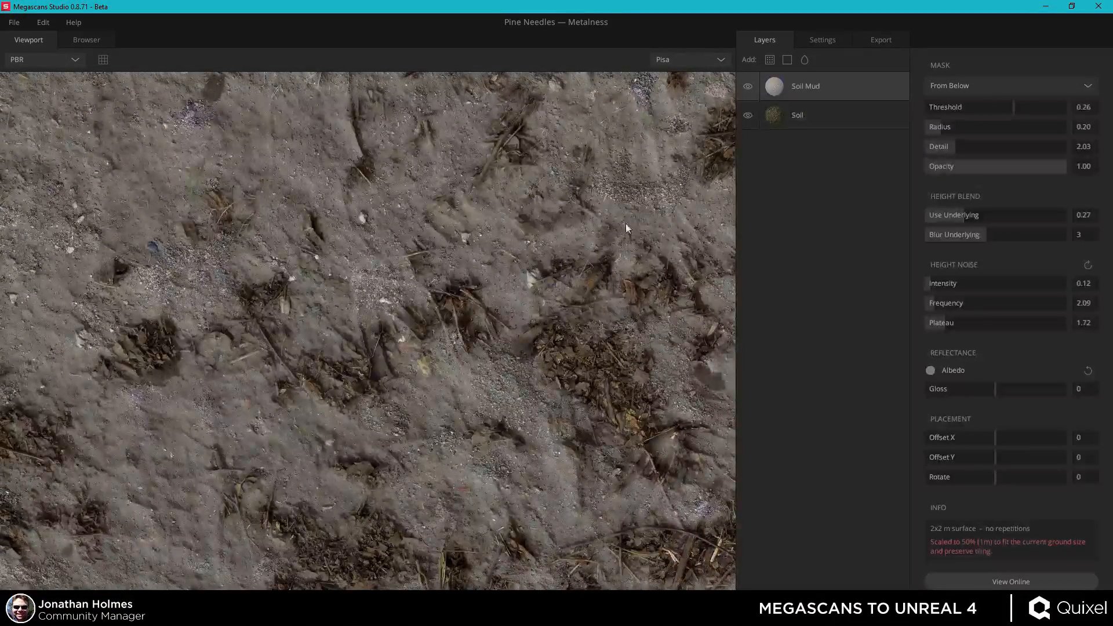
- Load a previously saved surface project through File > Open
{"action": "left_click", "coordinate": [13, 22]}
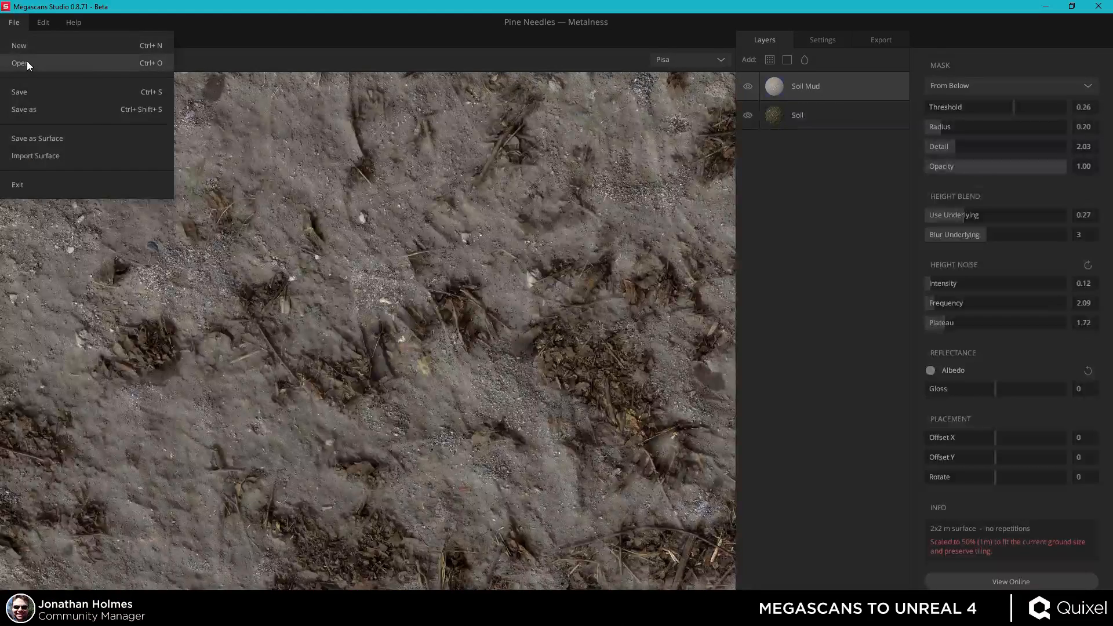
{"action": "left_click", "coordinate": [21, 63]}
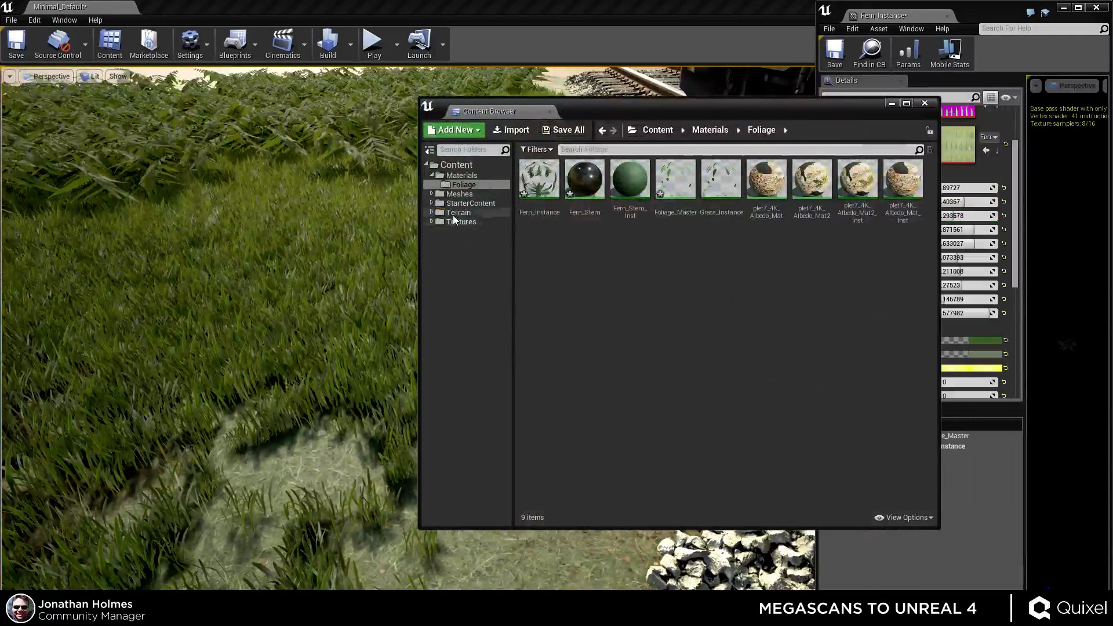
{"action": "left_click", "coordinate": [458, 212]}
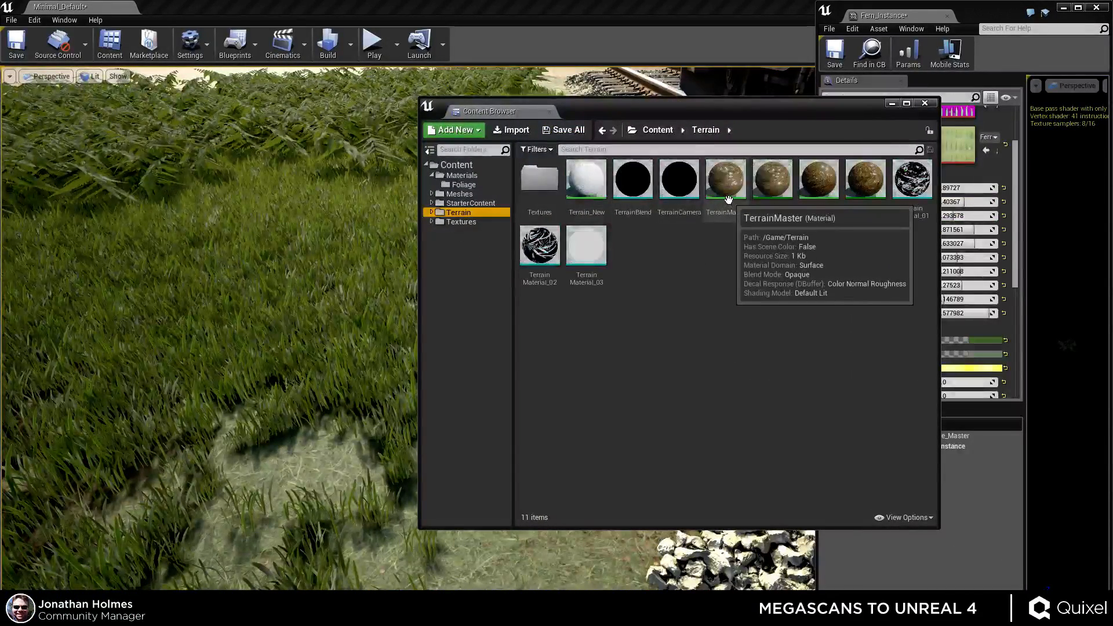
{"action": "left_click", "coordinate": [724, 178]}
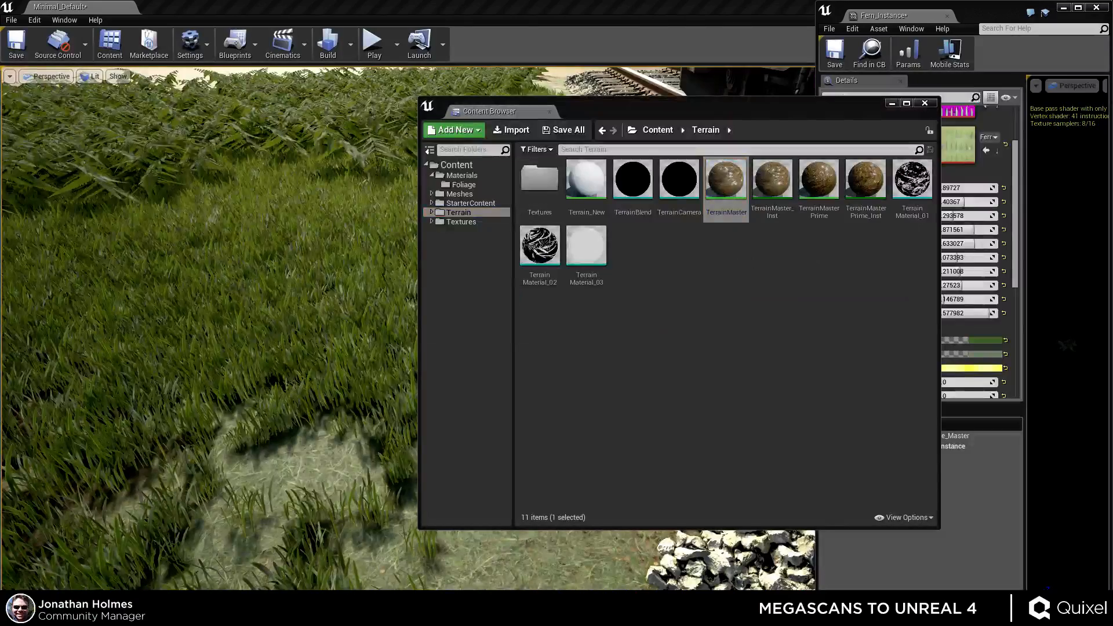
{"action": "double_click", "coordinate": [725, 178]}
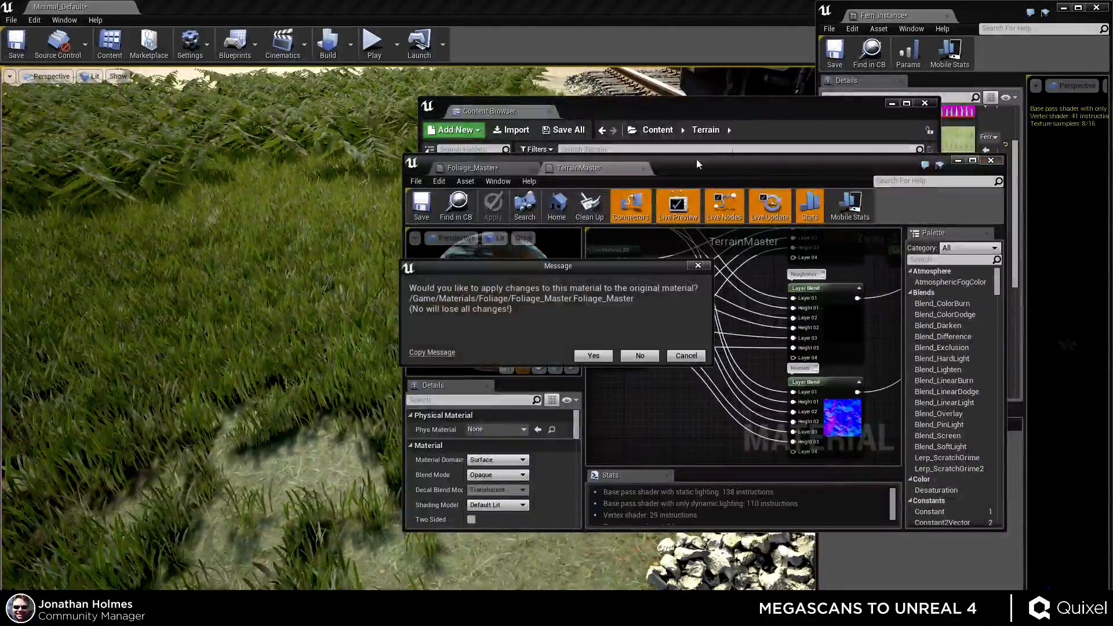
{"action": "left_click", "coordinate": [638, 354]}
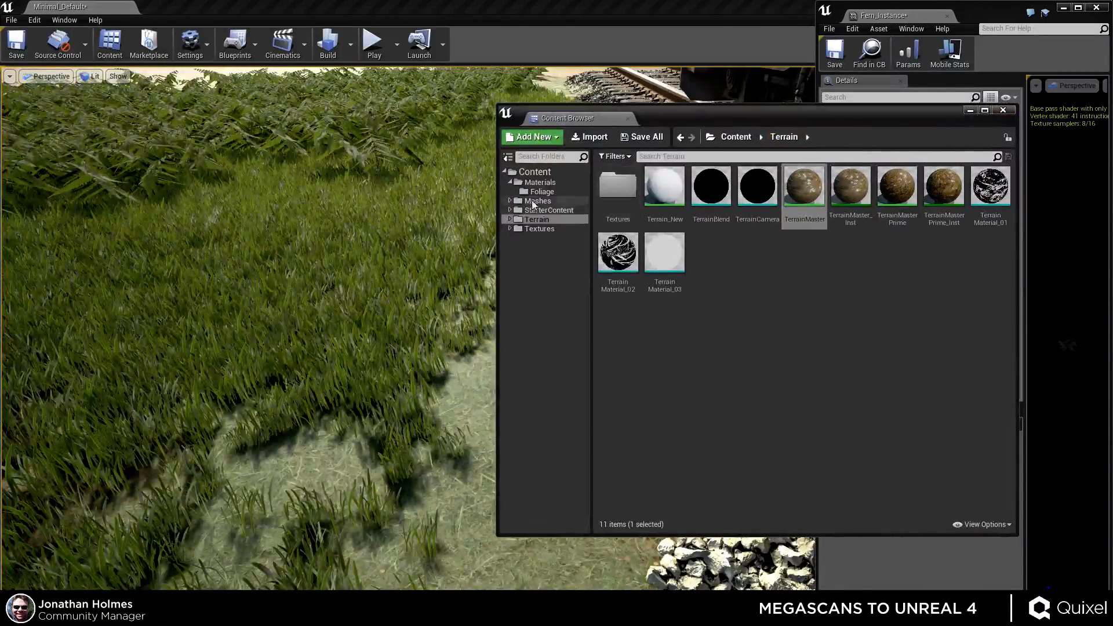
- Go to Meshes > Foliage and open Fern01_Desktop_LOD0 in the Static Mesh Editor
{"action": "left_click", "coordinate": [537, 200]}
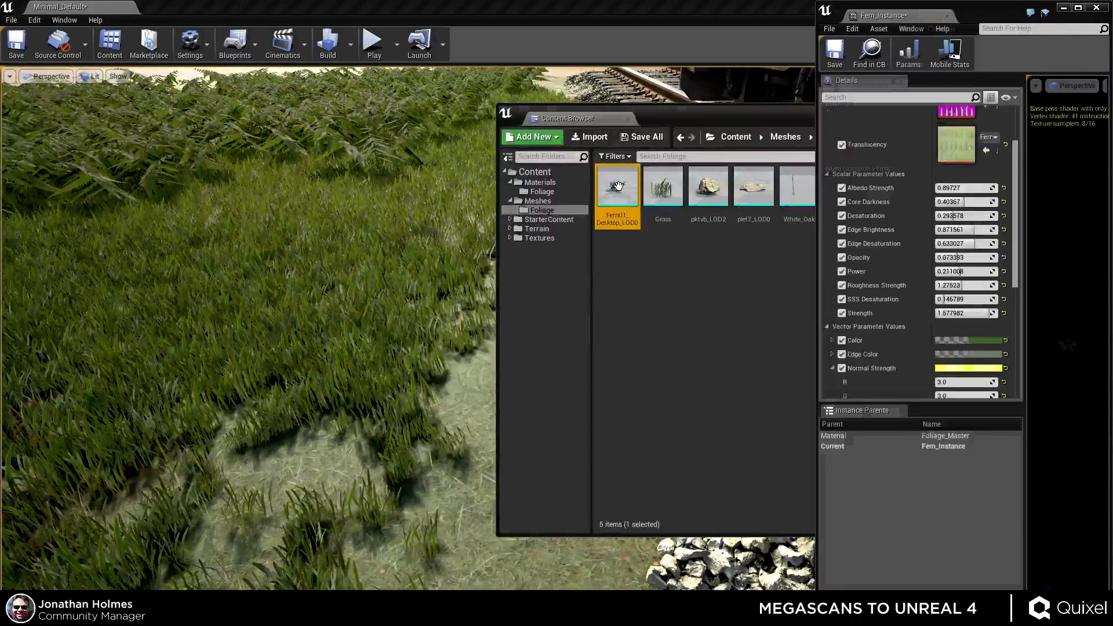
{"action": "double_click", "coordinate": [617, 186]}
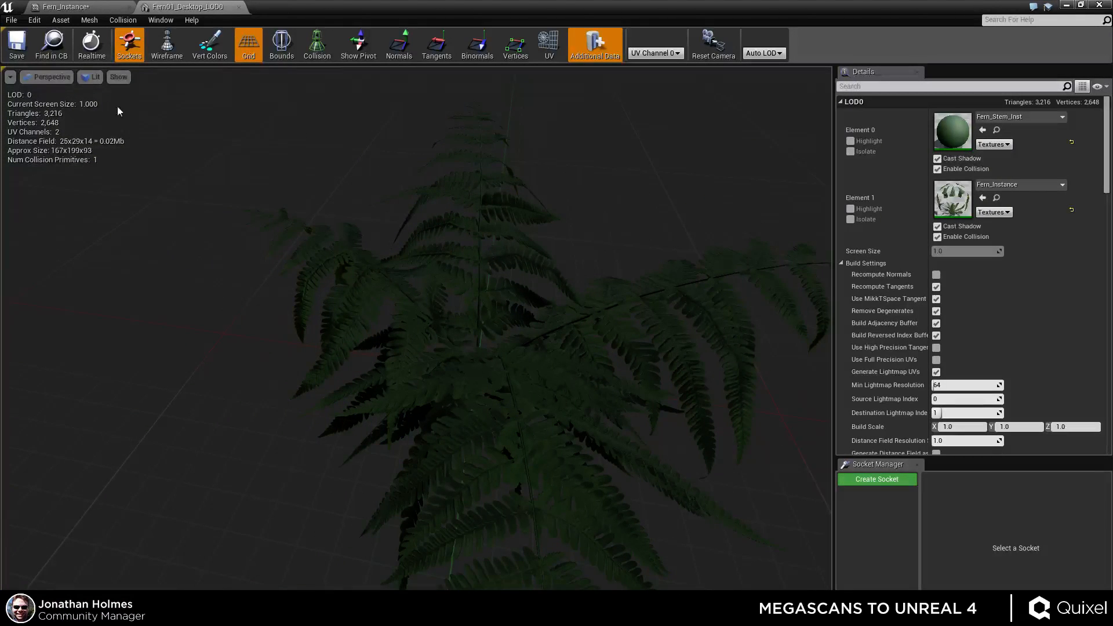
{"action": "left_click", "coordinate": [118, 77]}
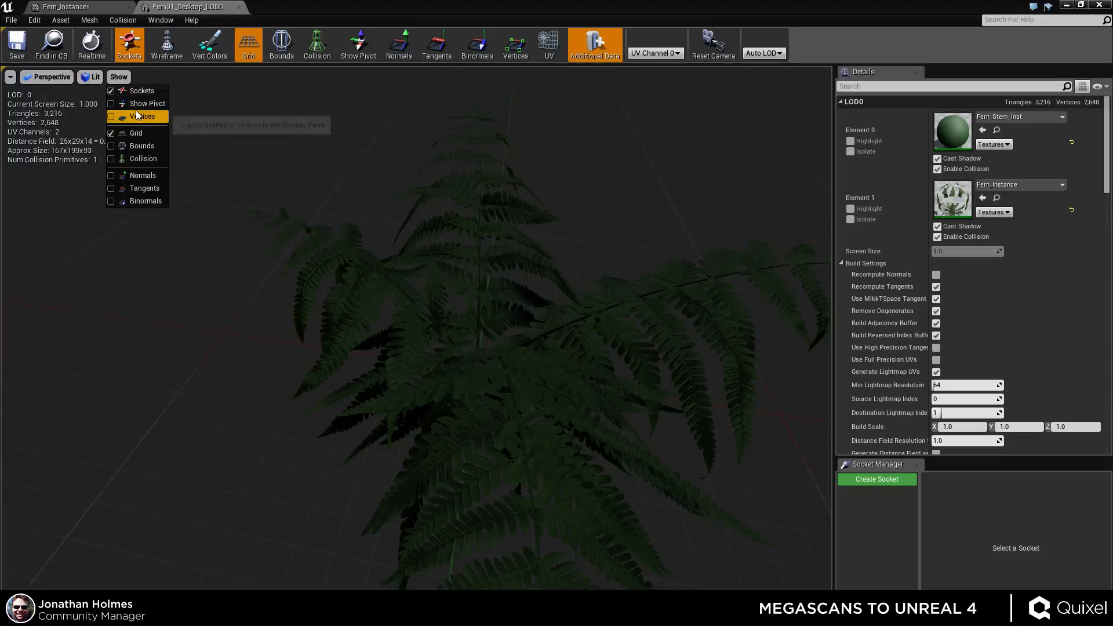
{"action": "left_click", "coordinate": [167, 44]}
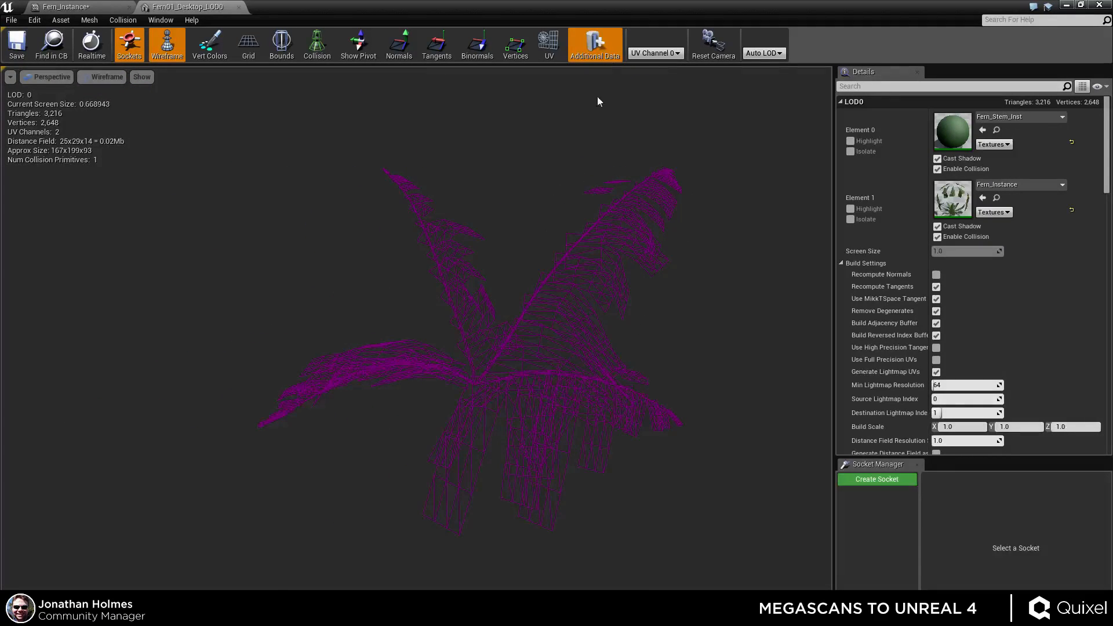
{"action": "left_click", "coordinate": [167, 44]}
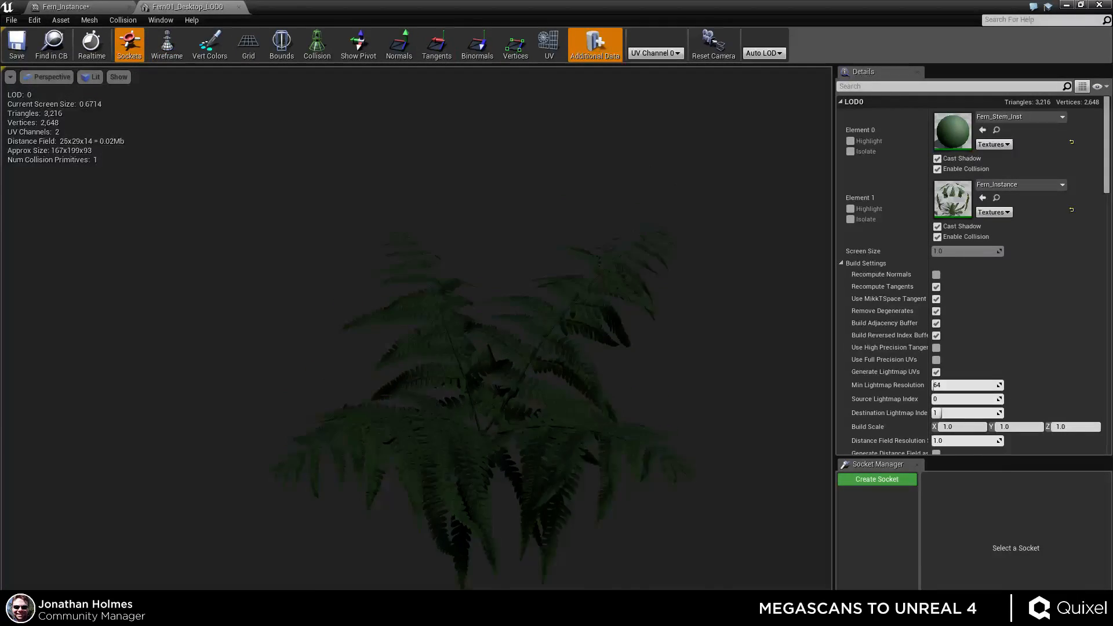
{"action": "left_click", "coordinate": [91, 44]}
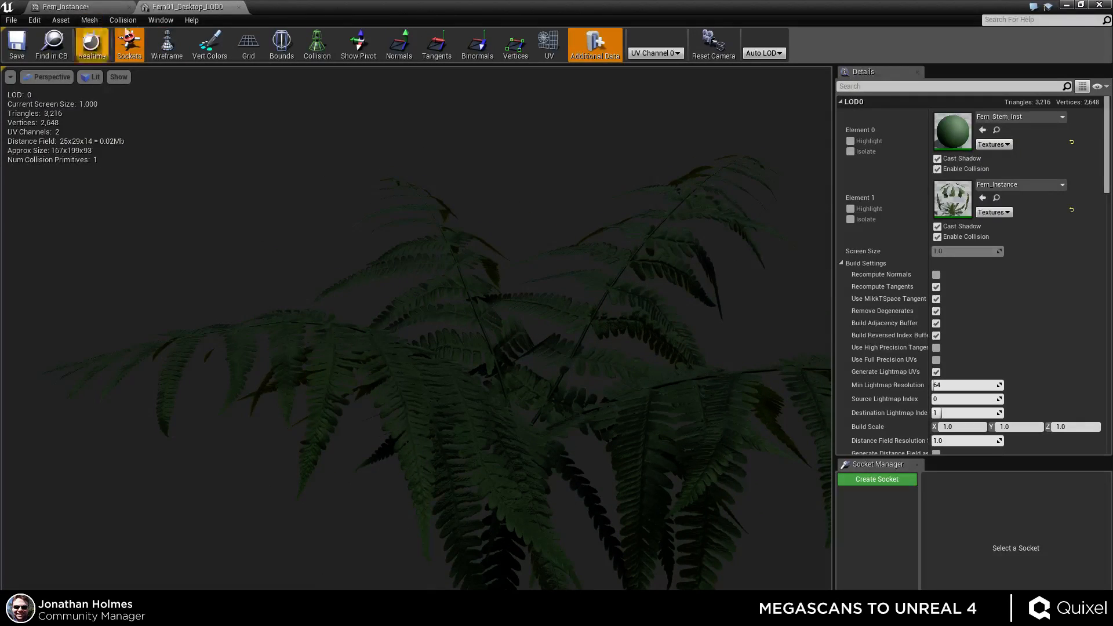
{"action": "left_click", "coordinate": [79, 7]}
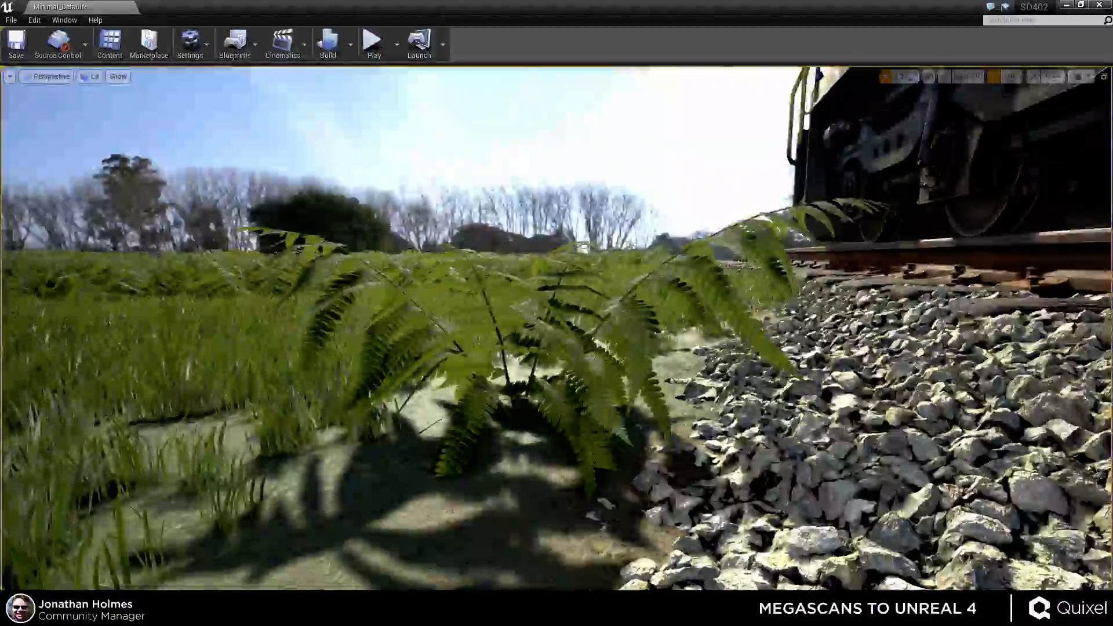
- Leave the fern mesh inspection and bring up the Foliage meshes folder over the railway scene
{"action": "left_click", "coordinate": [518, 398]}
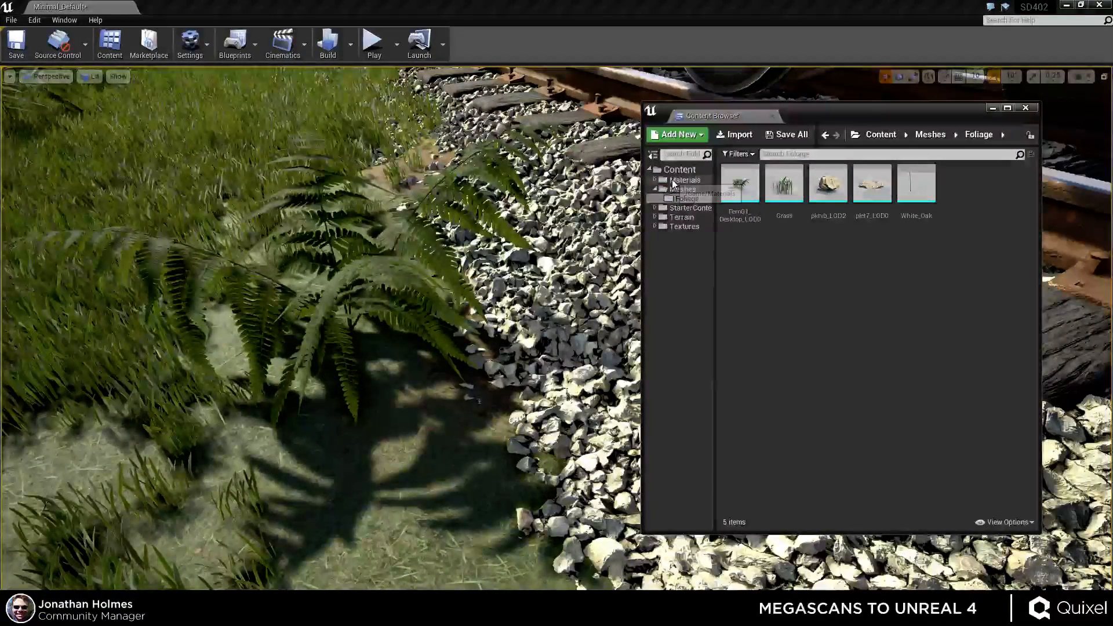
- Open Ballast_albedo_Mat from the Materials folder in the Material Editor
{"action": "left_click", "coordinate": [685, 180]}
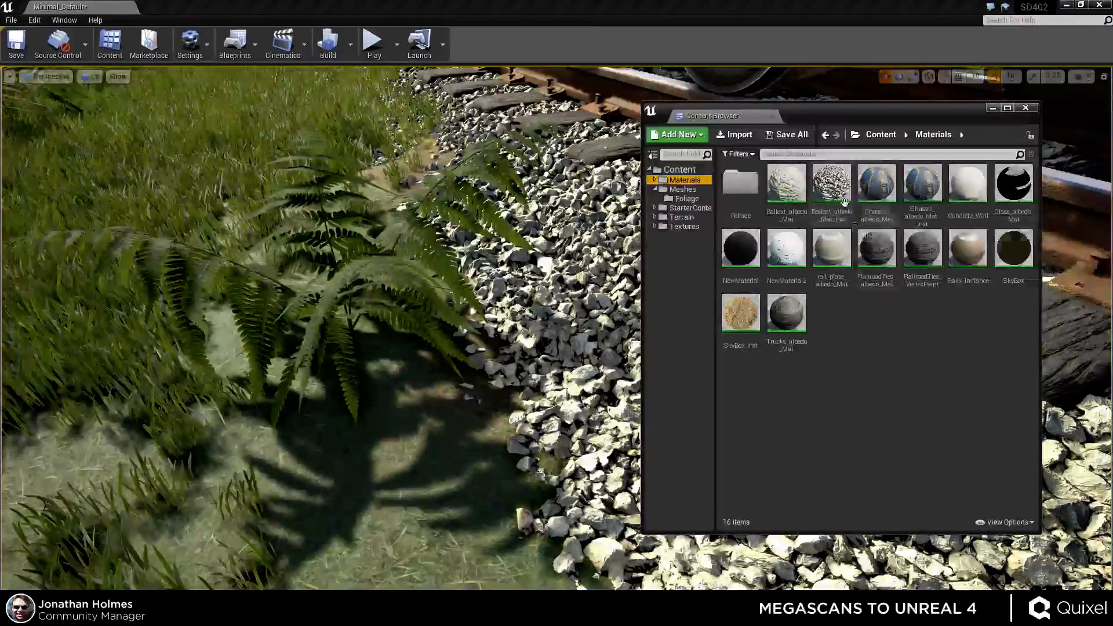
{"action": "left_click", "coordinate": [786, 188]}
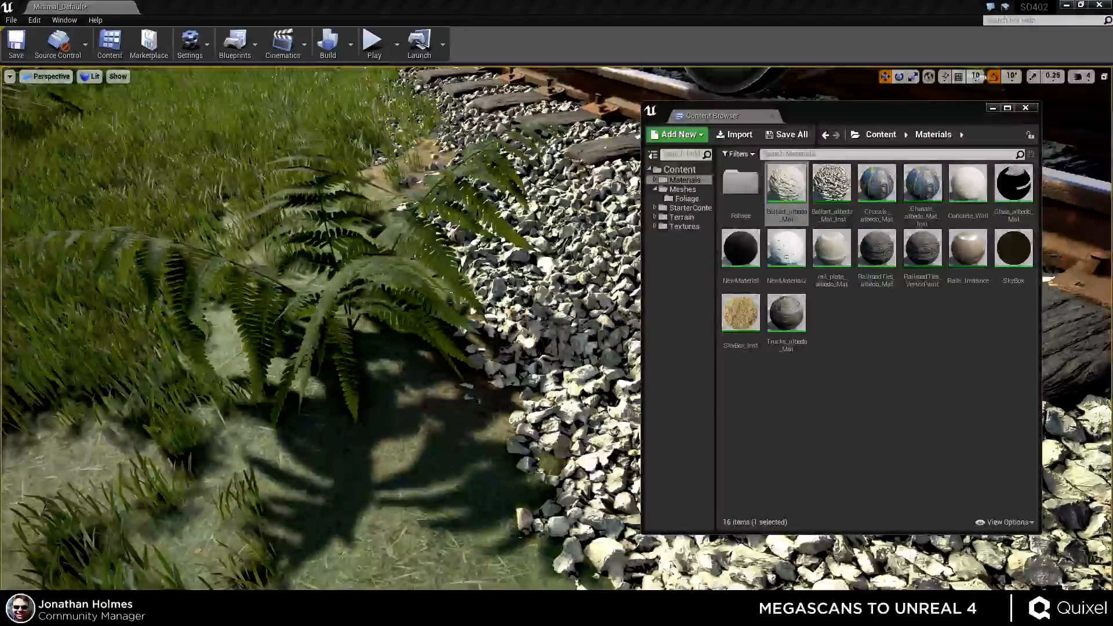
{"action": "double_click", "coordinate": [785, 183]}
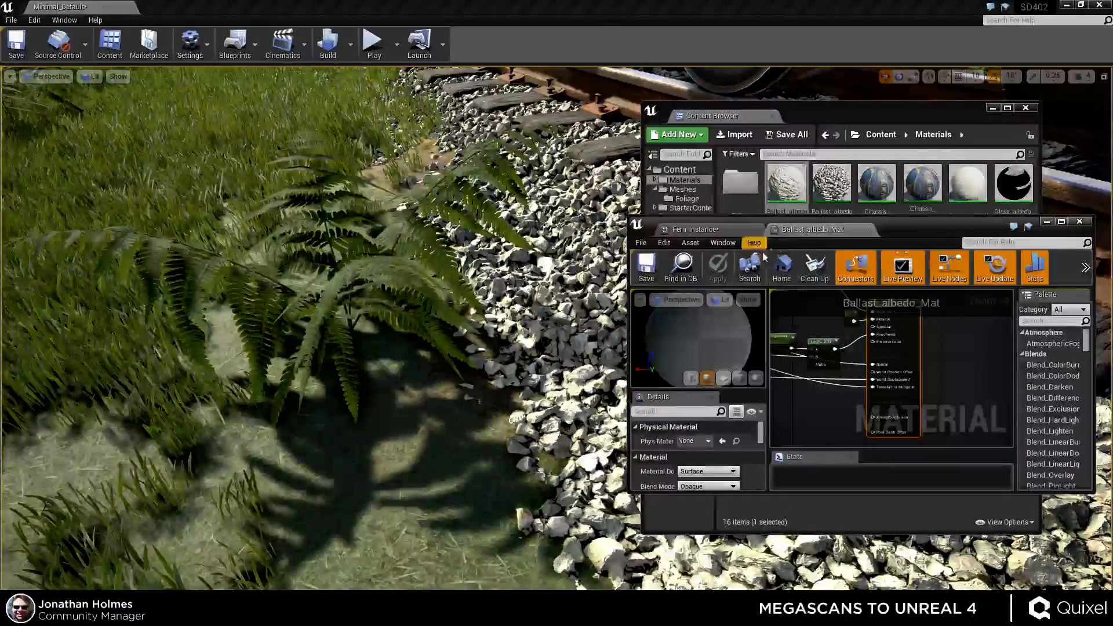